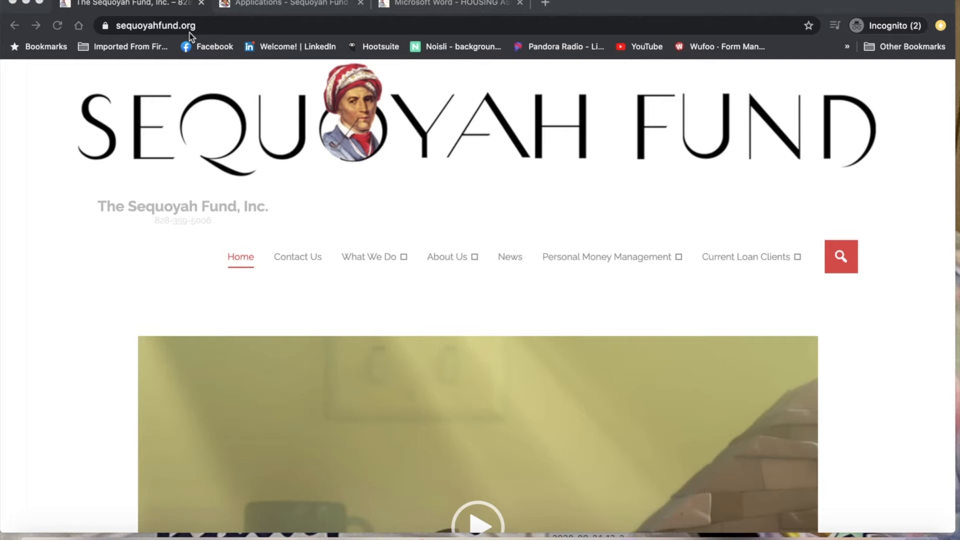
pyautogui.moveTo(124, 93)
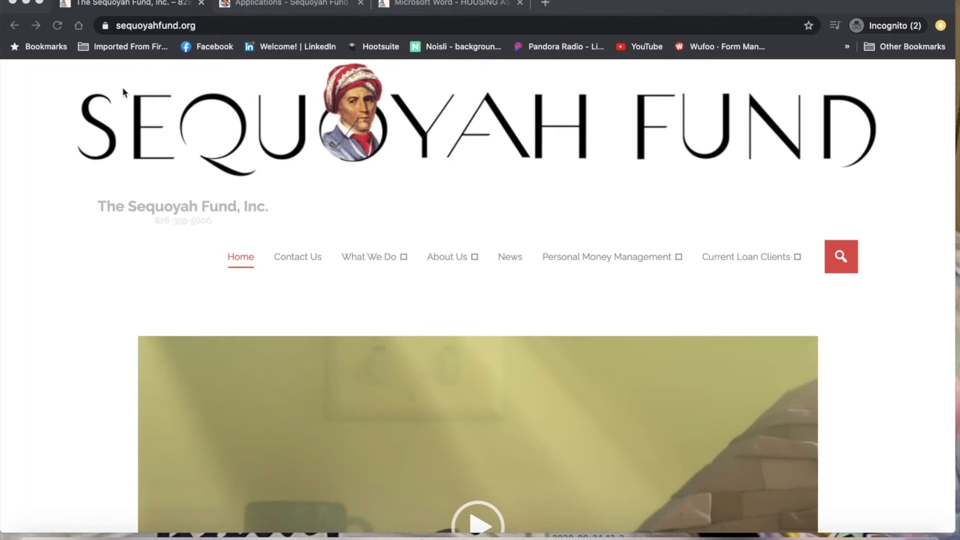
pyautogui.moveTo(176, 208)
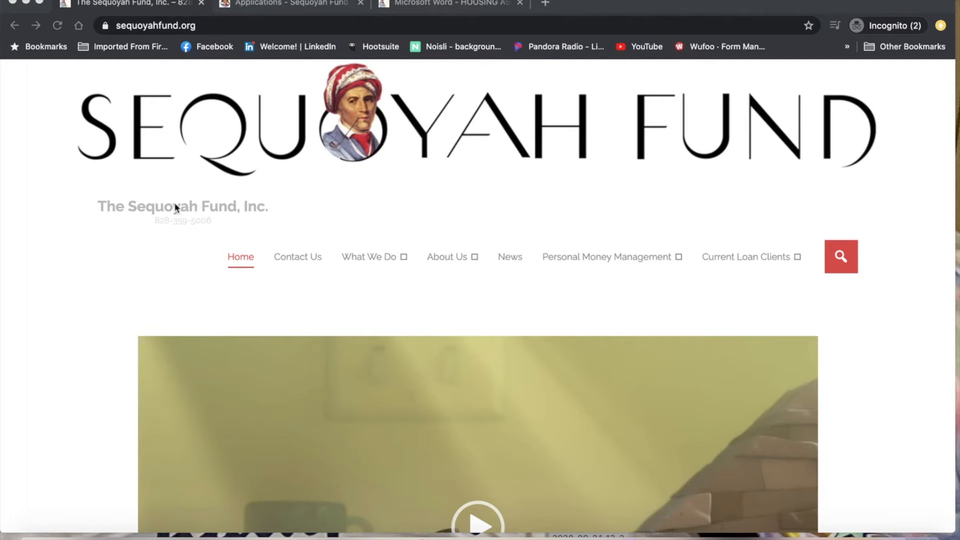
pyautogui.moveTo(173, 56)
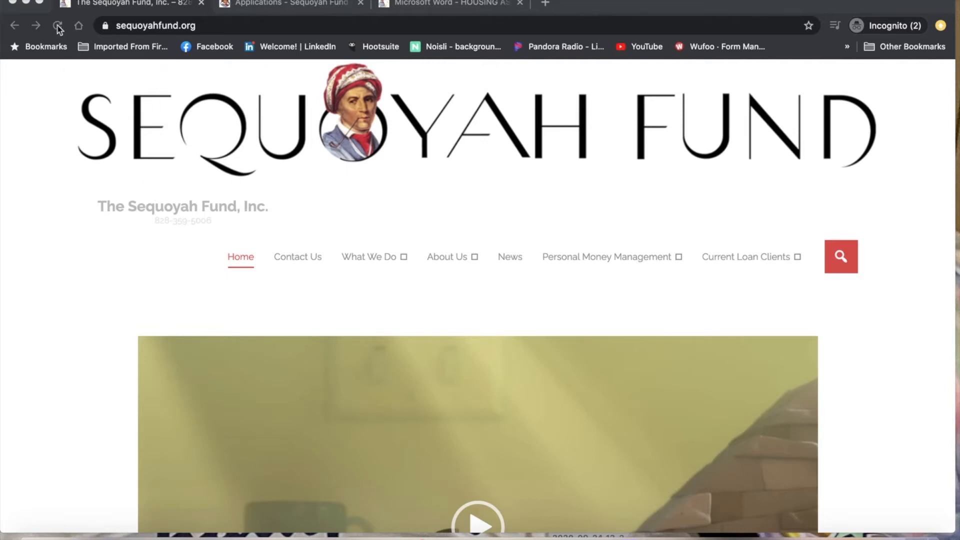
# Reload sequoyahfund.org until the COVID-19 Assistance announcement loads.
pyautogui.click(58, 25)
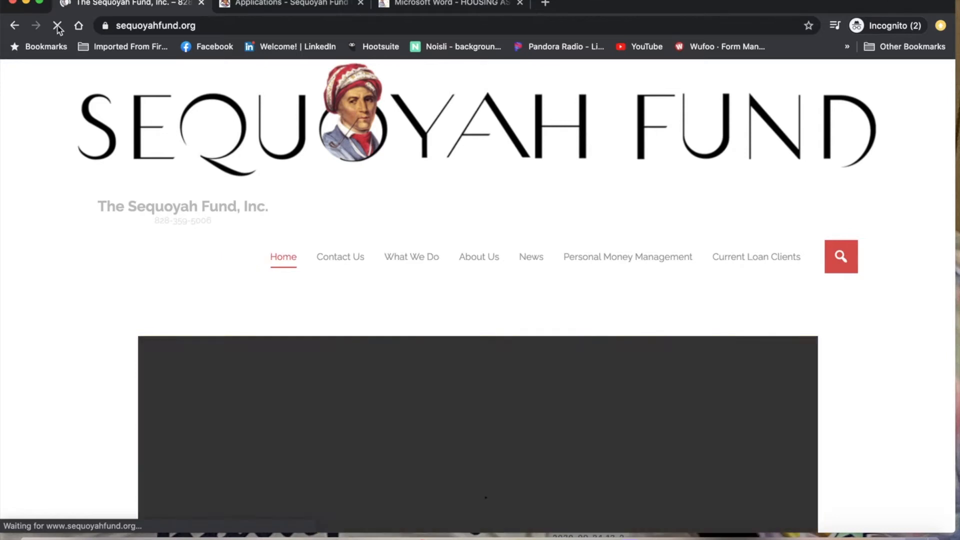
pyautogui.click(57, 25)
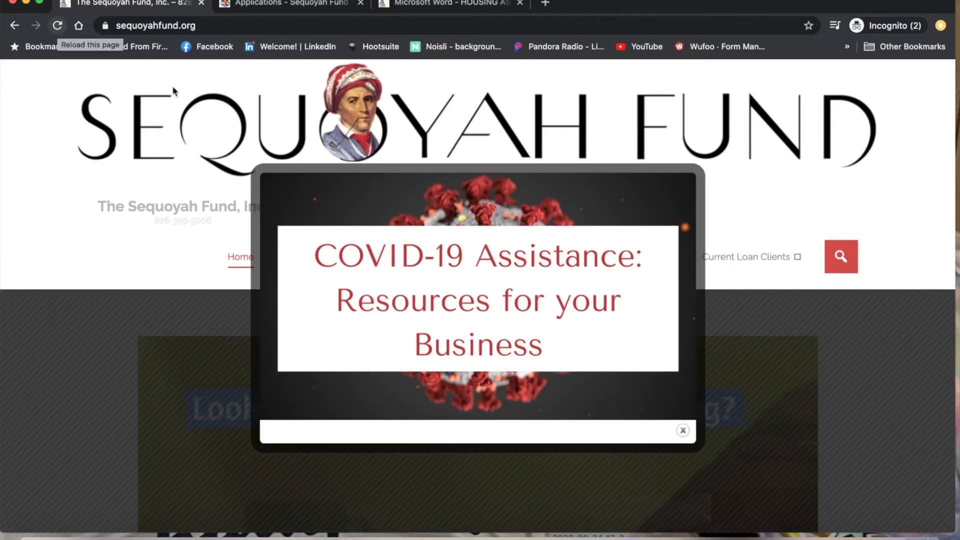
pyautogui.moveTo(529, 380)
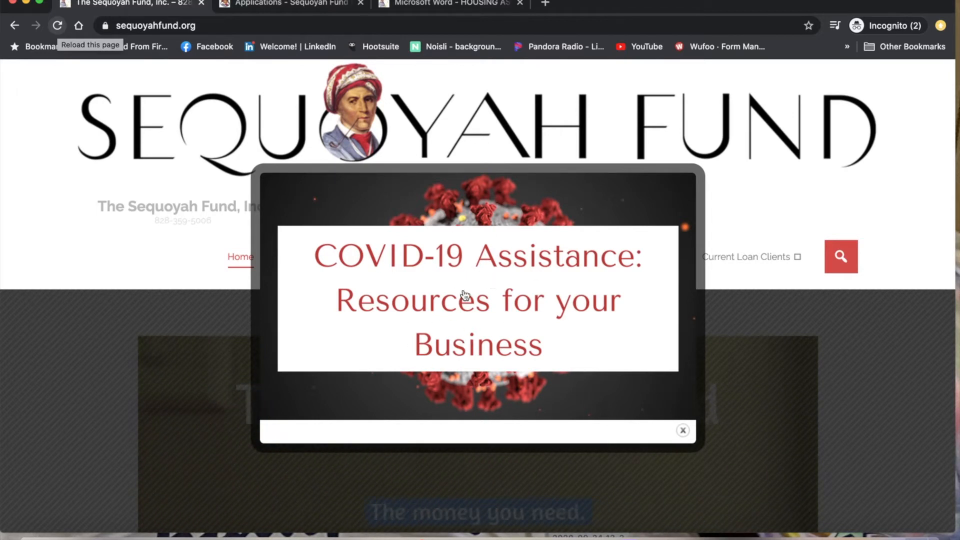
pyautogui.moveTo(458, 347)
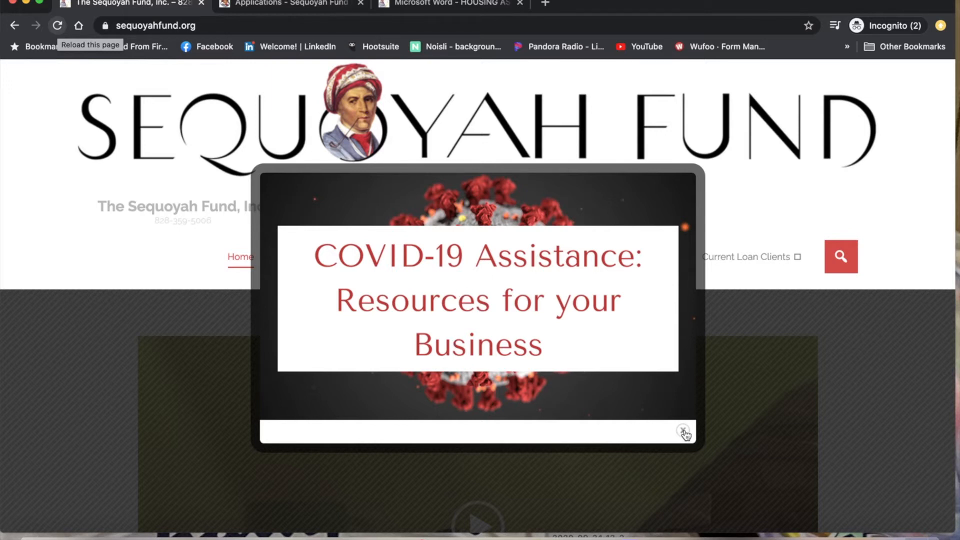
# Dismiss the COVID-19 announcement, scroll through the loan offerings, and return to the top.
pyautogui.click(683, 433)
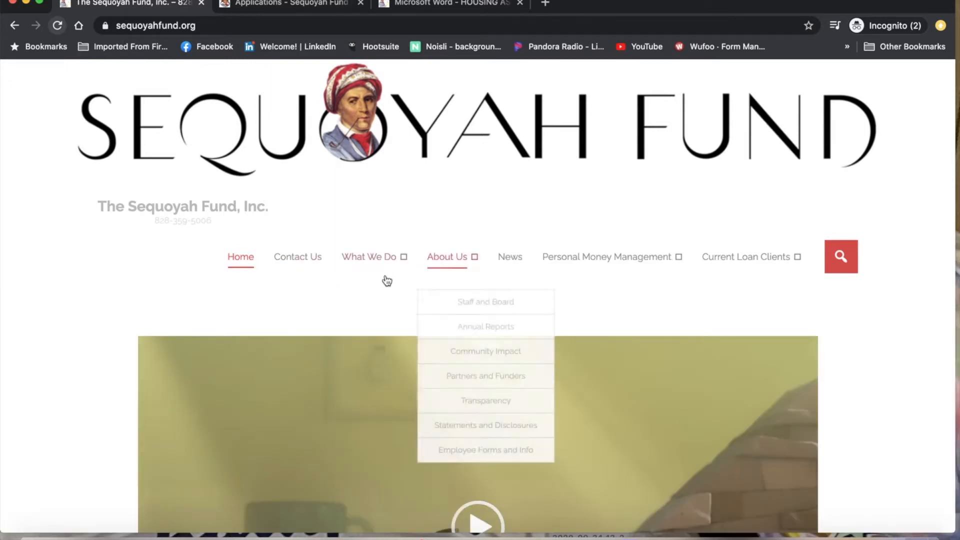
pyautogui.moveTo(369, 257)
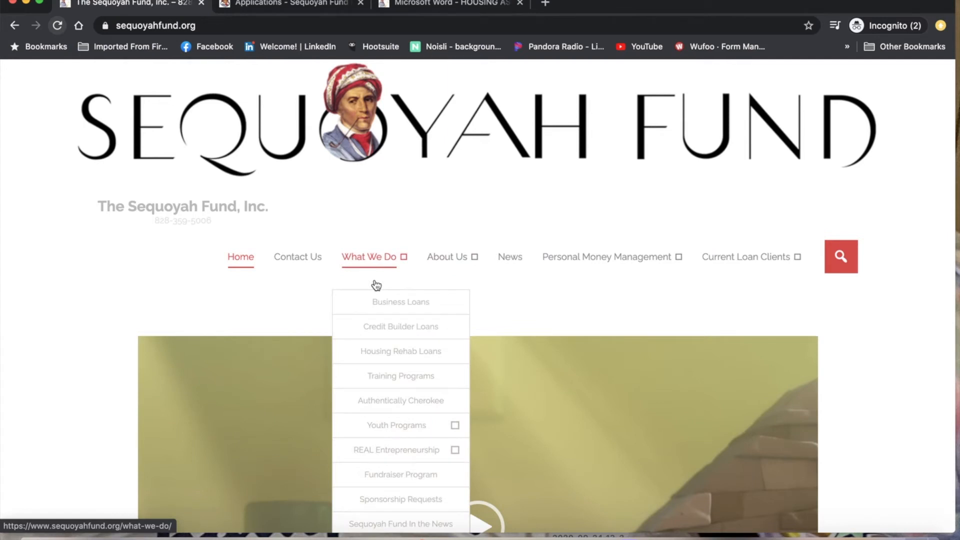
pyautogui.moveTo(369, 279)
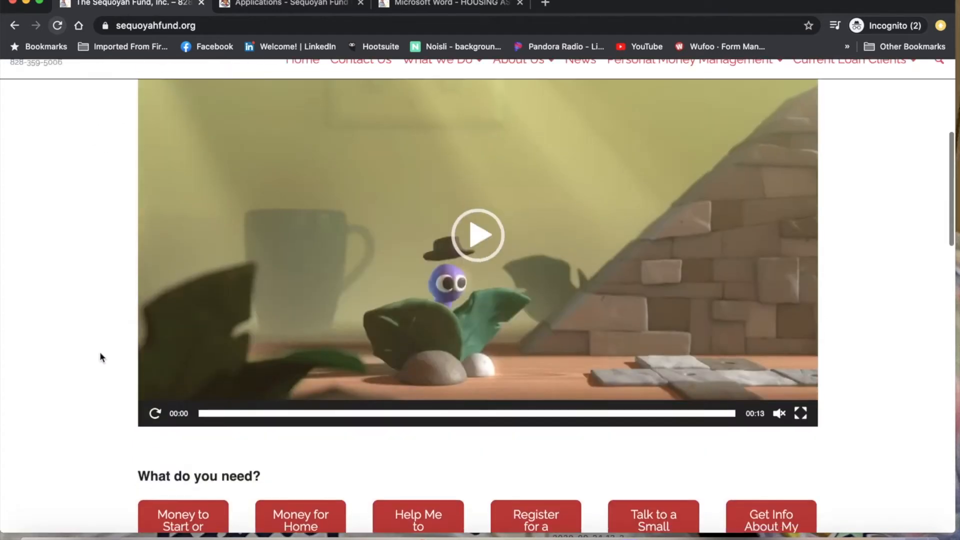
pyautogui.scroll(-3)
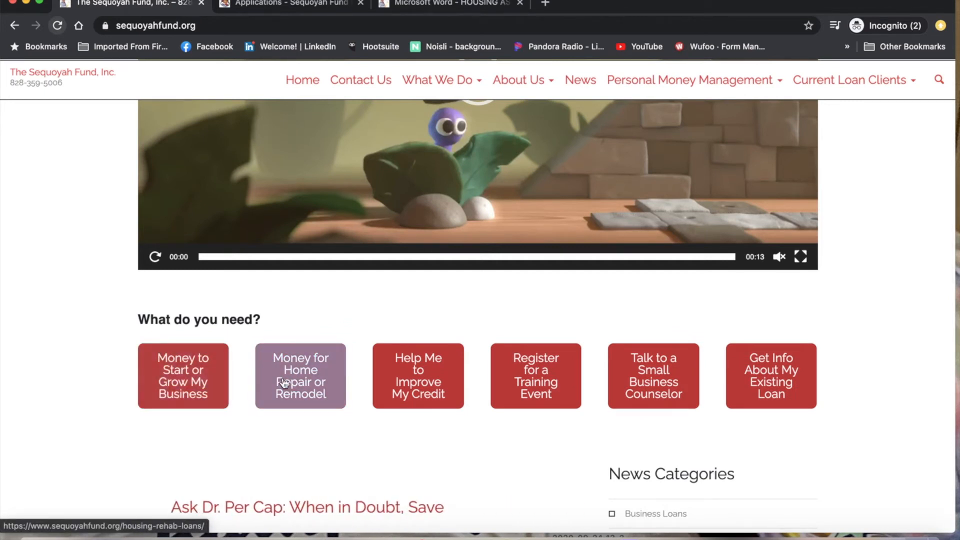
pyautogui.scroll(-3)
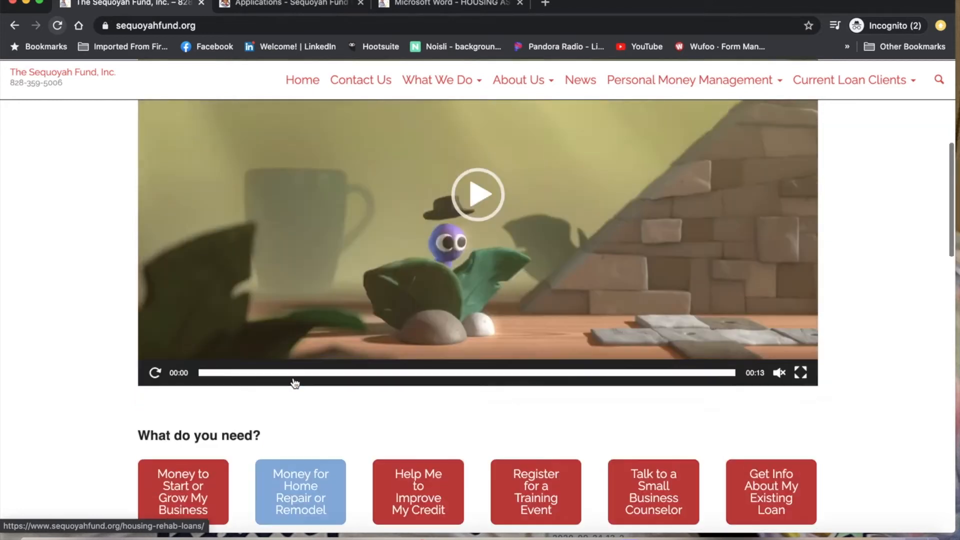
pyautogui.click(437, 80)
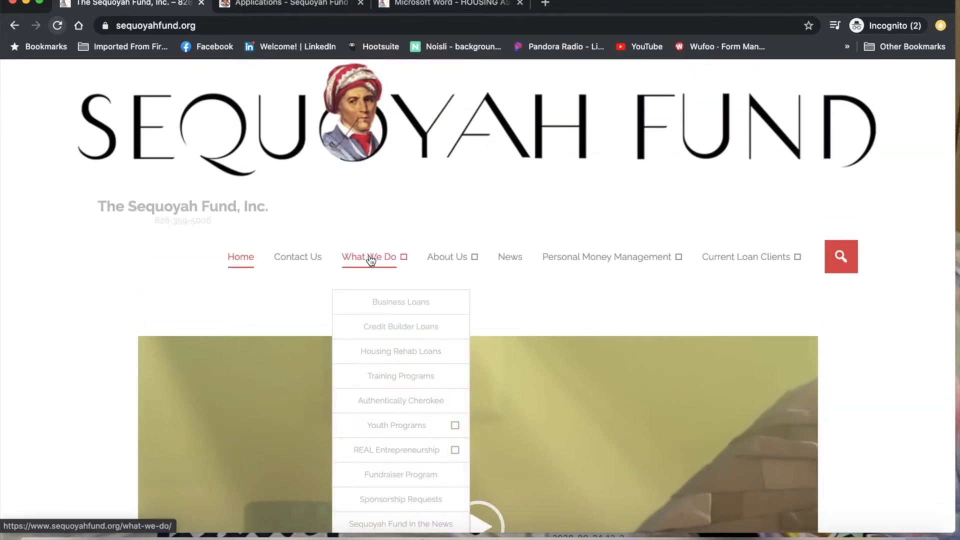
# Go to What We Do > Business Loans and expand the borrowing limits answer.
pyautogui.click(400, 301)
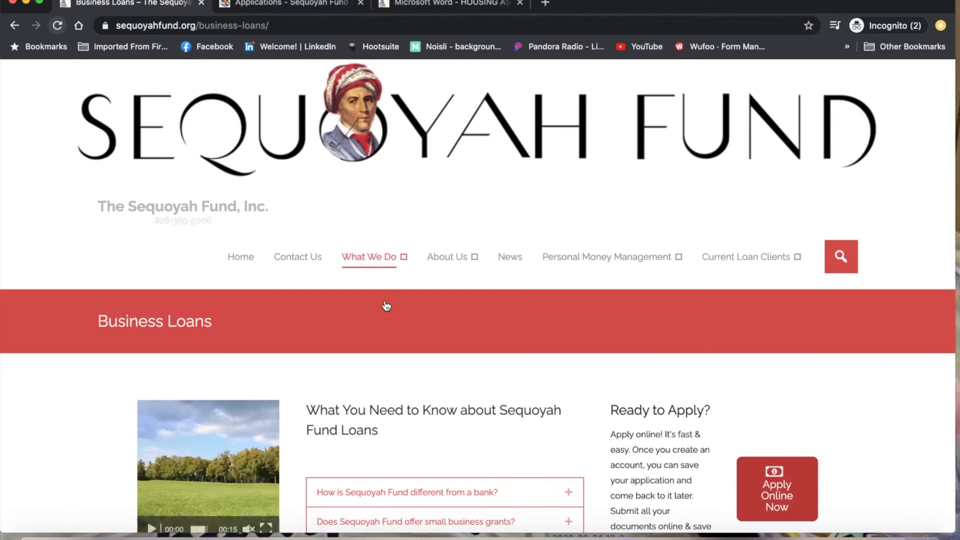
pyautogui.scroll(-3)
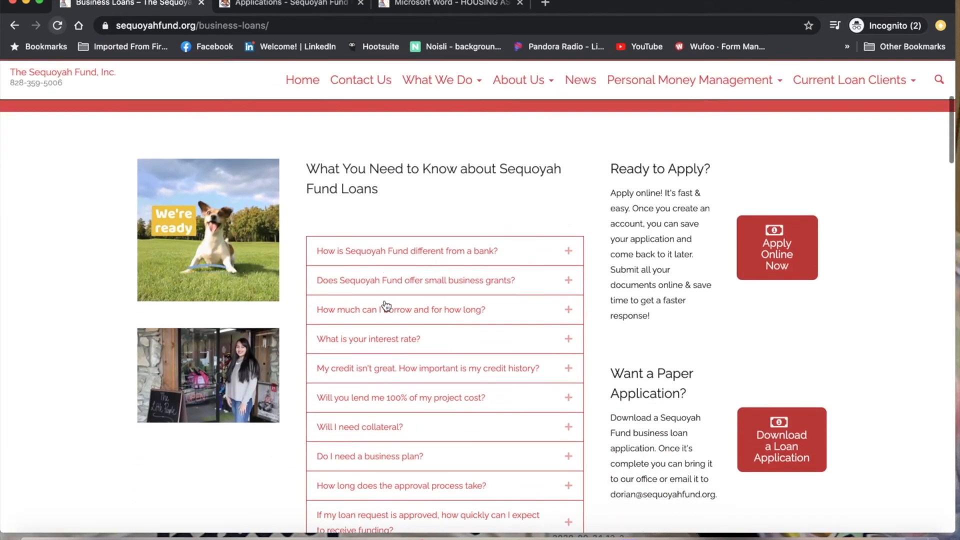
pyautogui.scroll(-3)
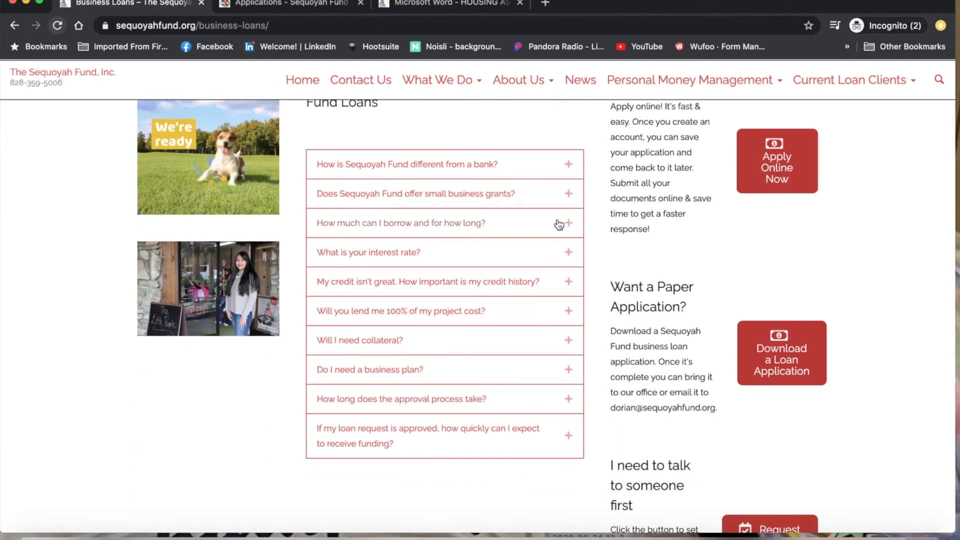
pyautogui.click(400, 222)
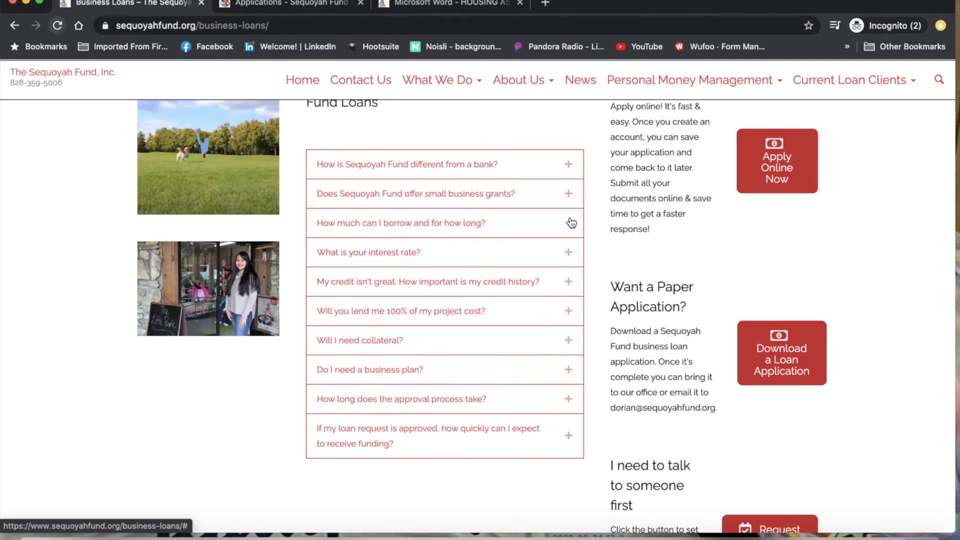
# Expand and collapse the small business grants and 100%-of-costs lending answers.
pyautogui.click(415, 193)
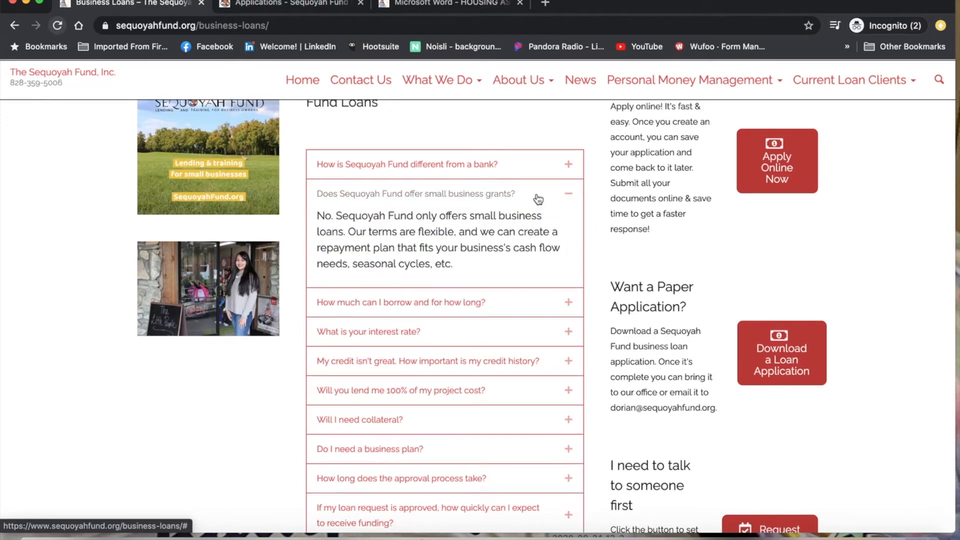
pyautogui.click(537, 193)
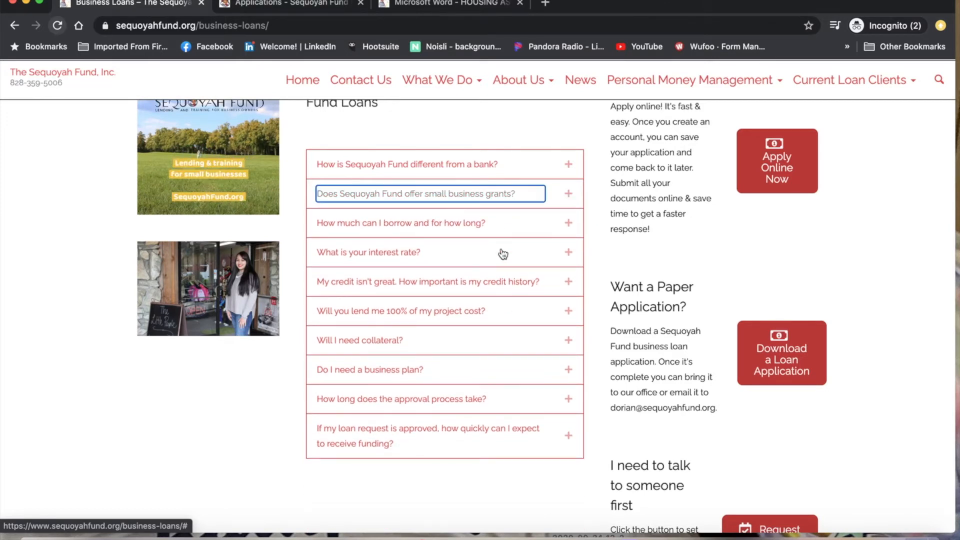
pyautogui.click(400, 310)
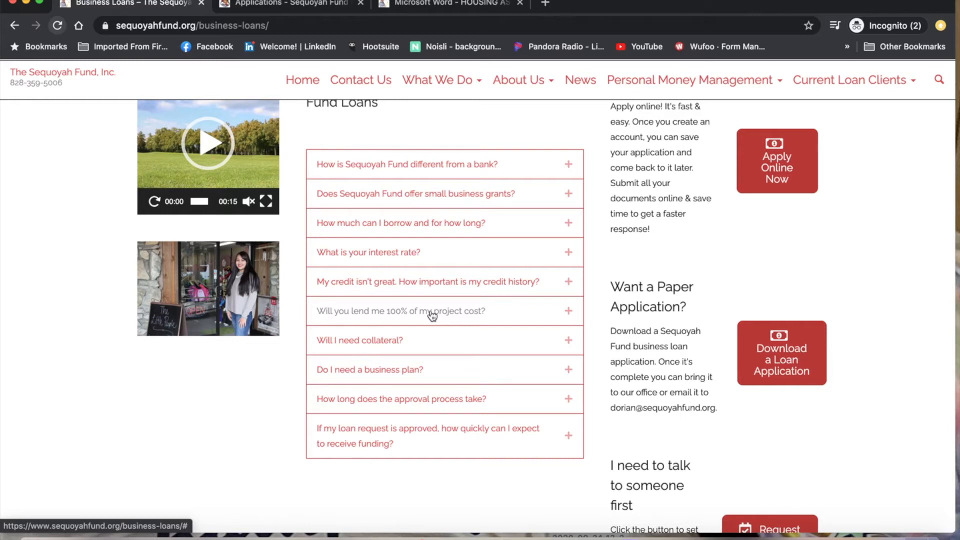
pyautogui.click(430, 311)
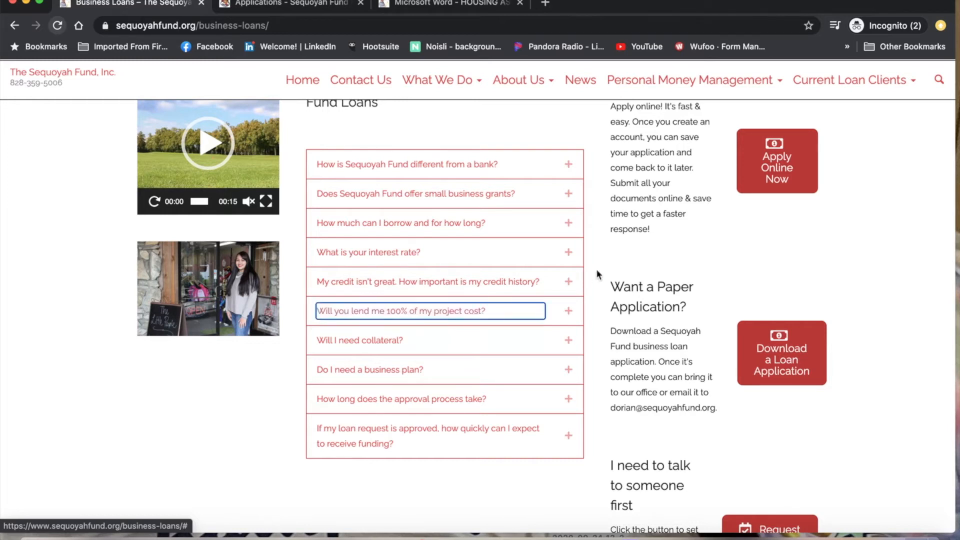
pyautogui.scroll(-3)
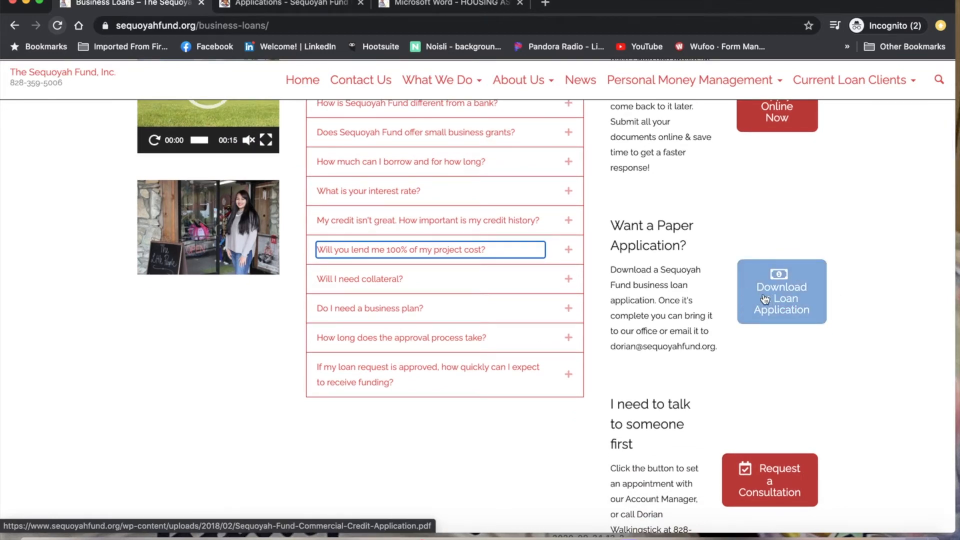
# View the Commercial Credit Application PDF, then the Housing Rehabilitation Assistance Application PDF.
pyautogui.click(782, 291)
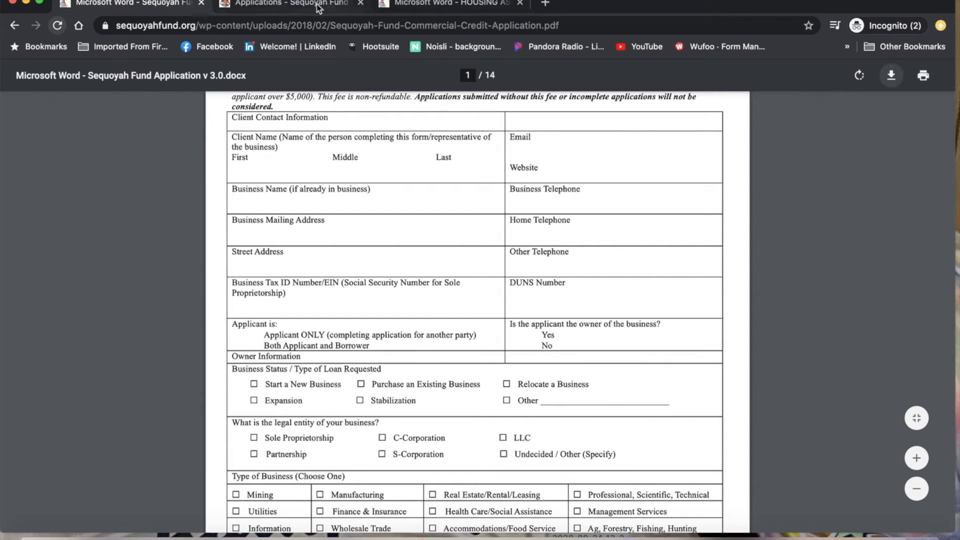
pyautogui.click(447, 4)
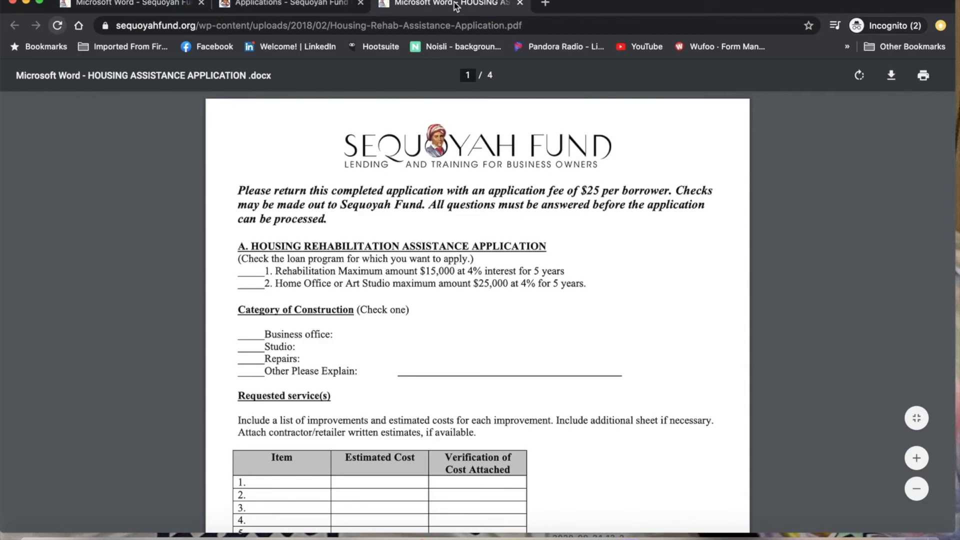
pyautogui.moveTo(329, 329)
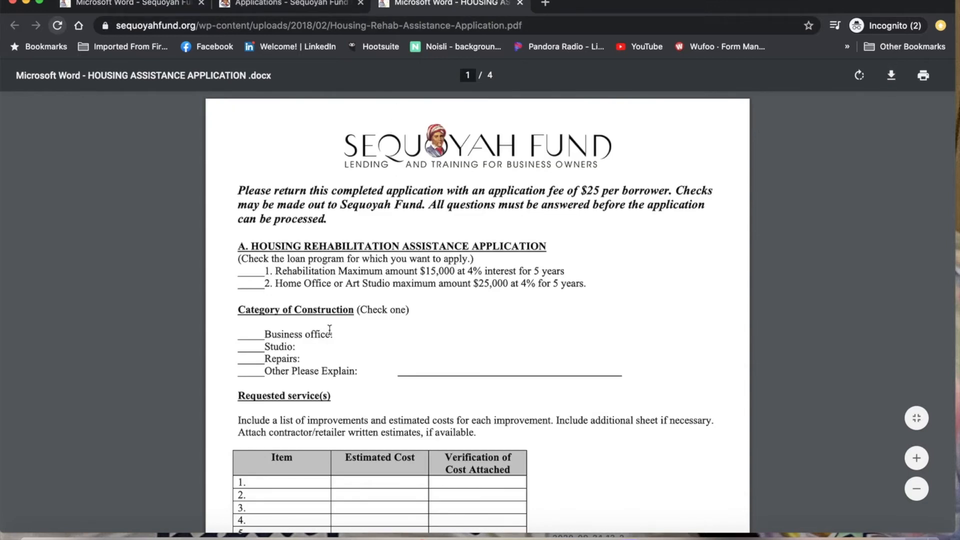
pyautogui.scroll(-3)
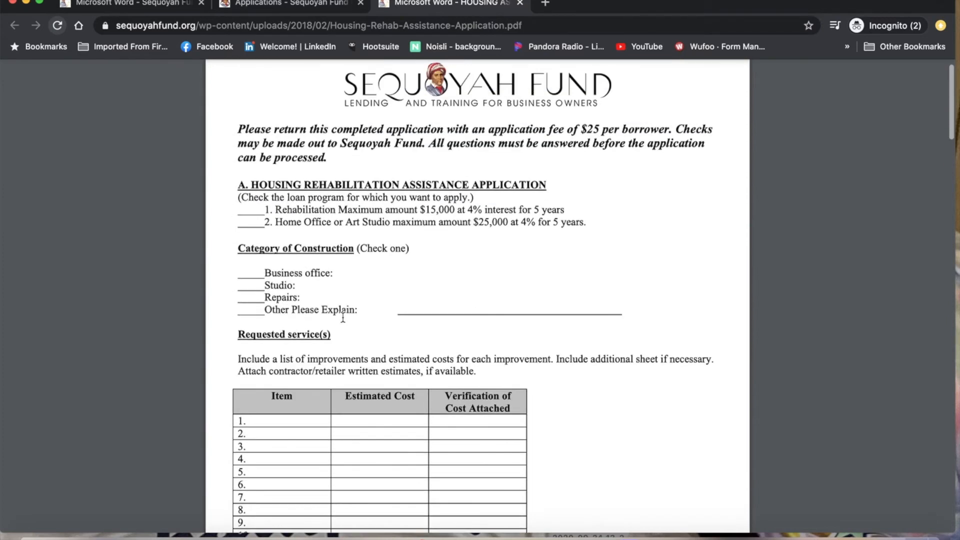
# From Business Loans, launch Apply Online Now to reach the portal's Applications list.
pyautogui.click(129, 4)
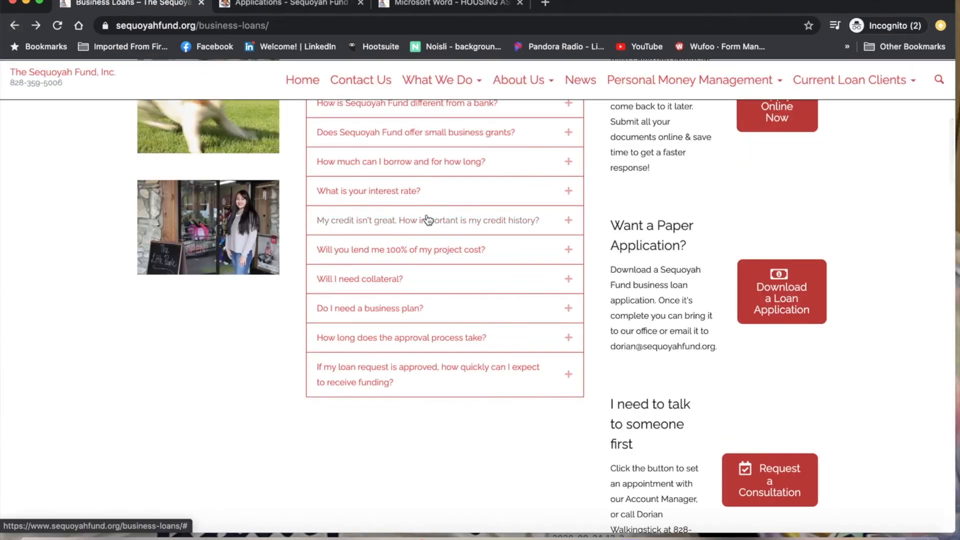
pyautogui.scroll(3)
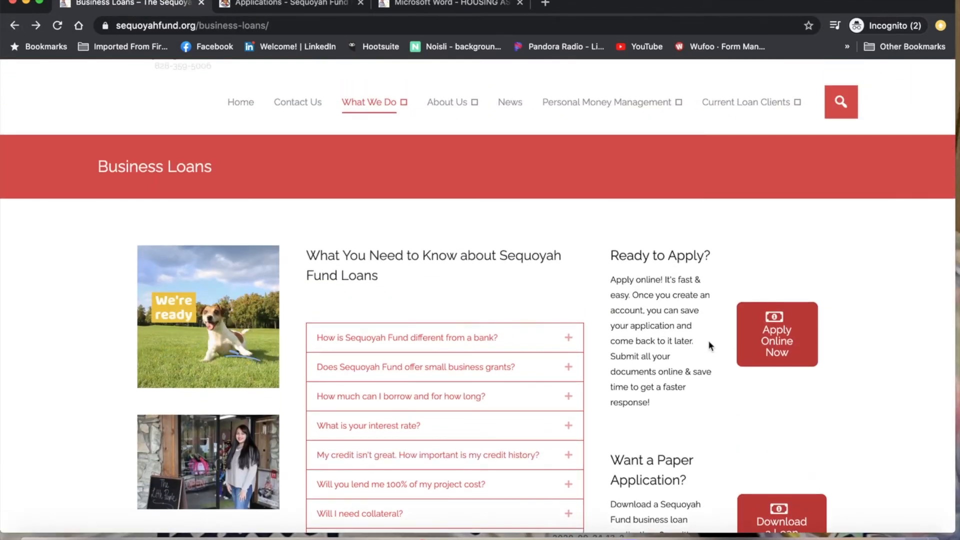
pyautogui.moveTo(776, 334)
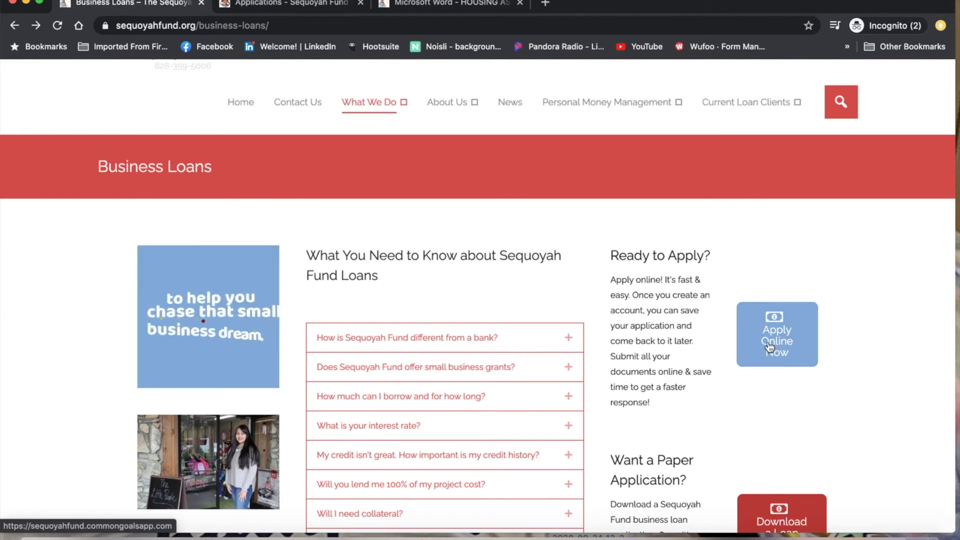
pyautogui.click(776, 334)
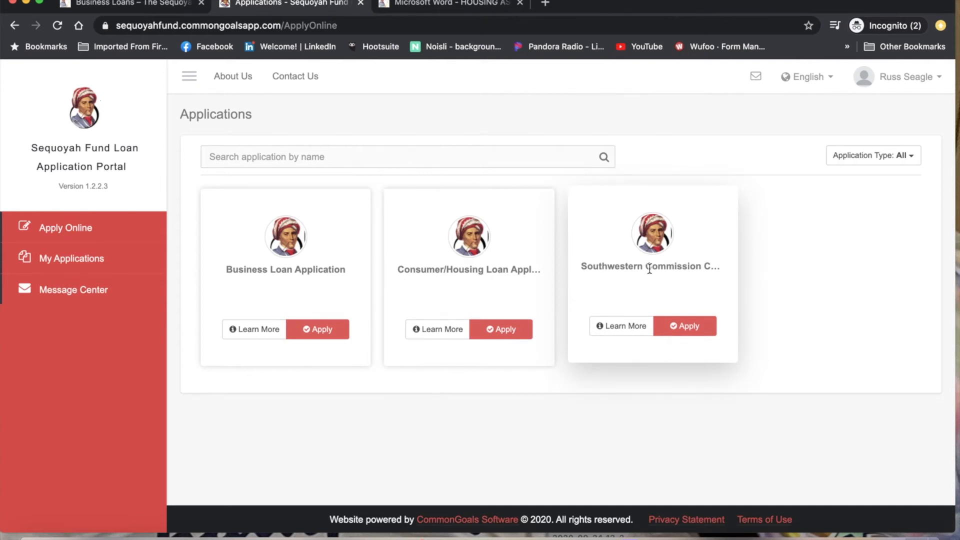
pyautogui.moveTo(631, 280)
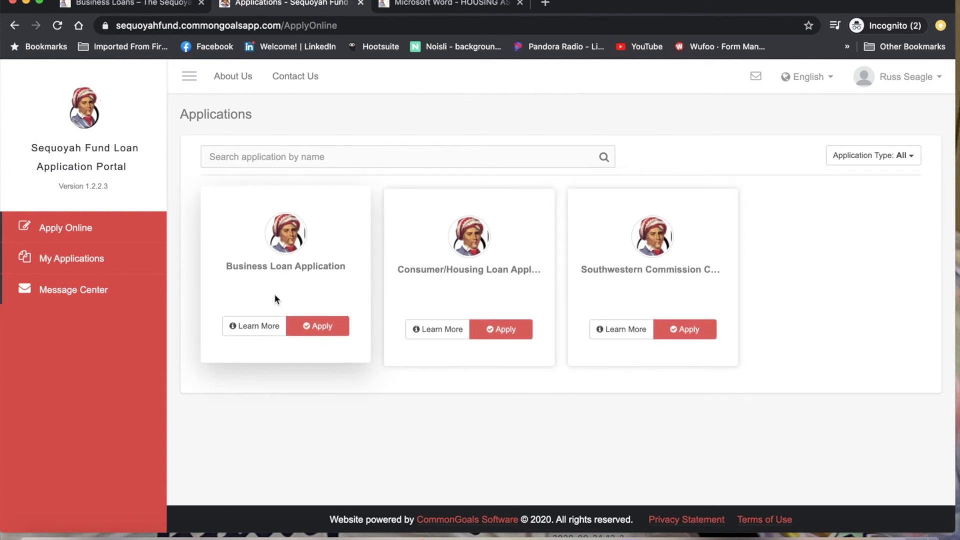
pyautogui.click(500, 326)
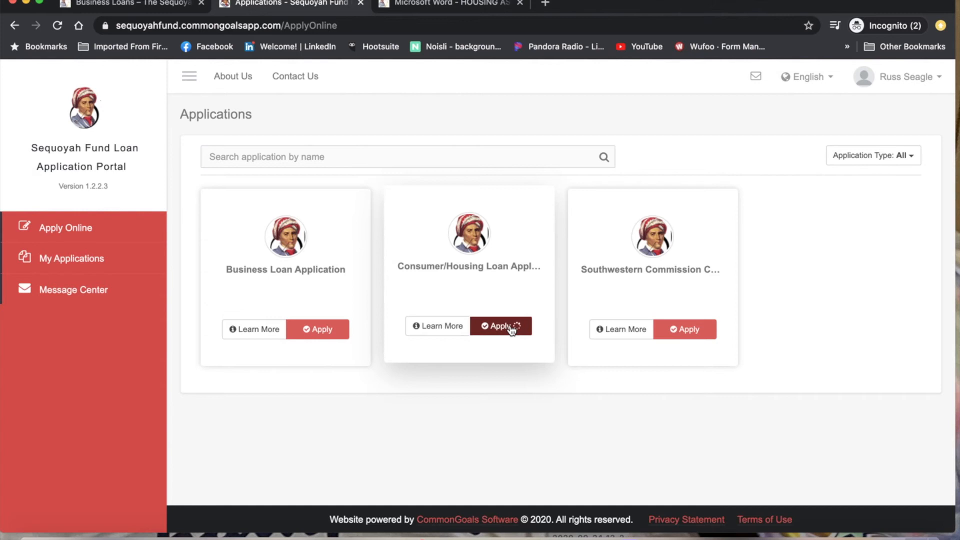
# Apply for the Consumer/Housing Loan, revealing in-progress draft L-0079-2020.
pyautogui.click(500, 326)
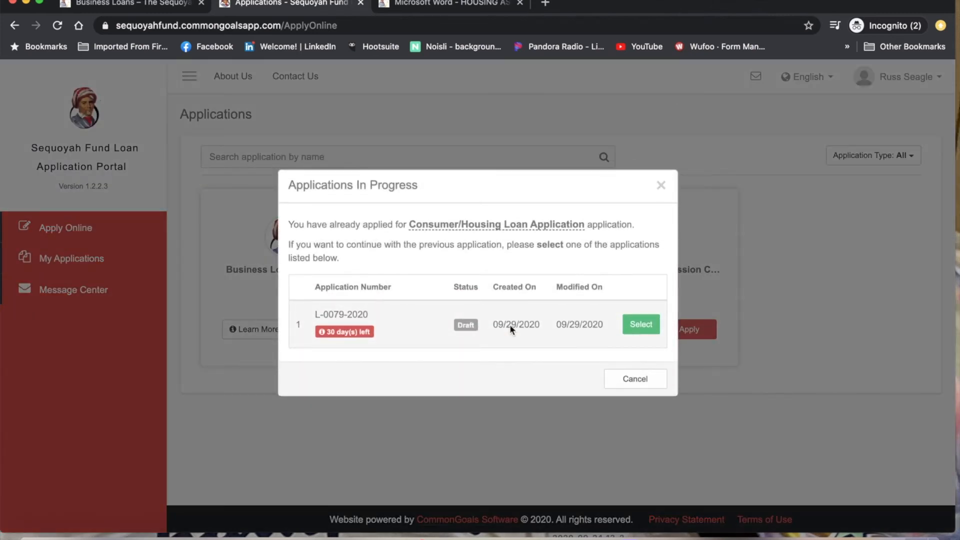
pyautogui.moveTo(344, 331)
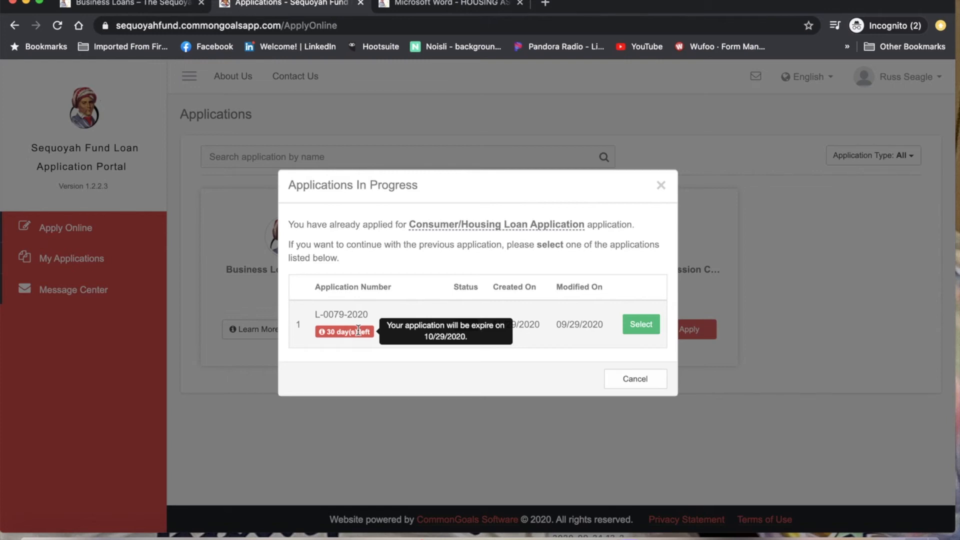
pyautogui.moveTo(380, 339)
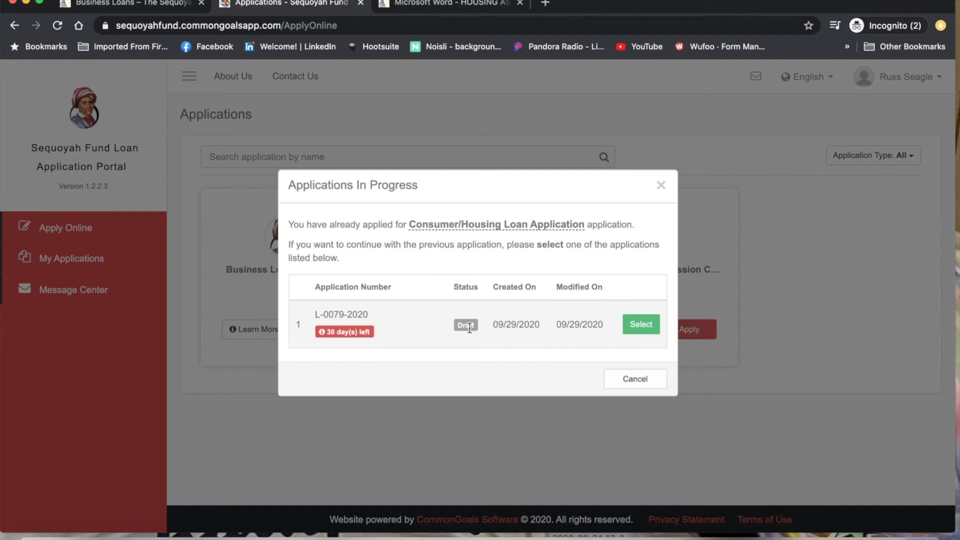
pyautogui.moveTo(467, 331)
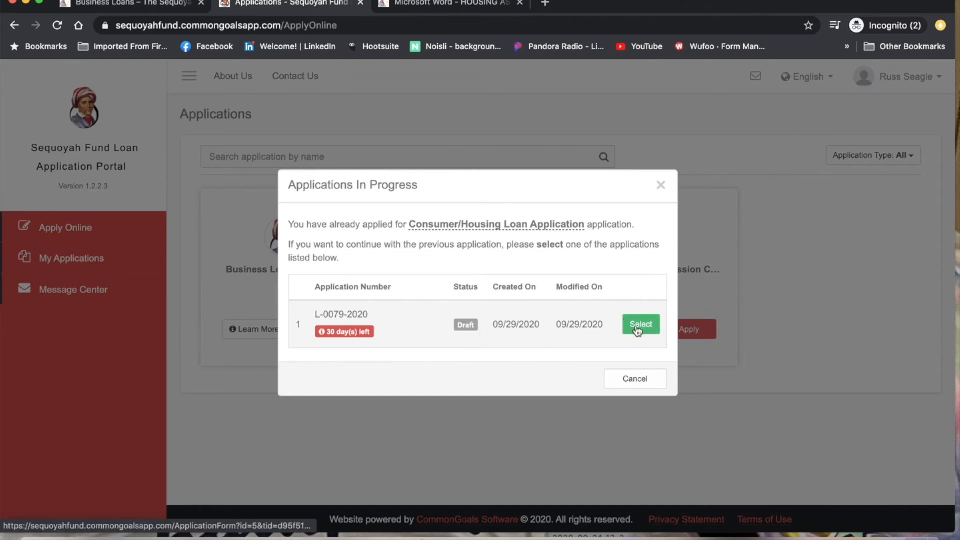
# Select draft L-0079-2020 and continue past the Loan Program Overview to Loan Application.
pyautogui.click(640, 324)
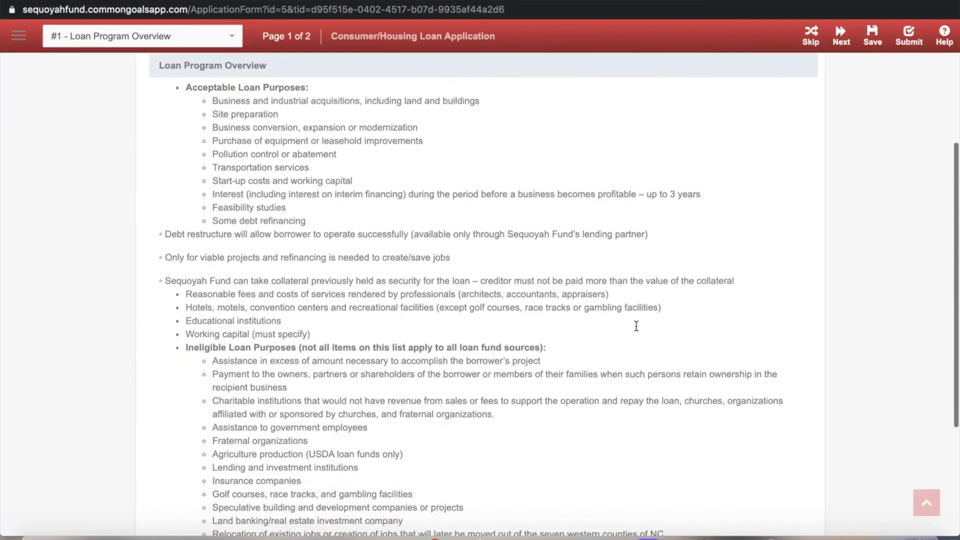
pyautogui.scroll(-3)
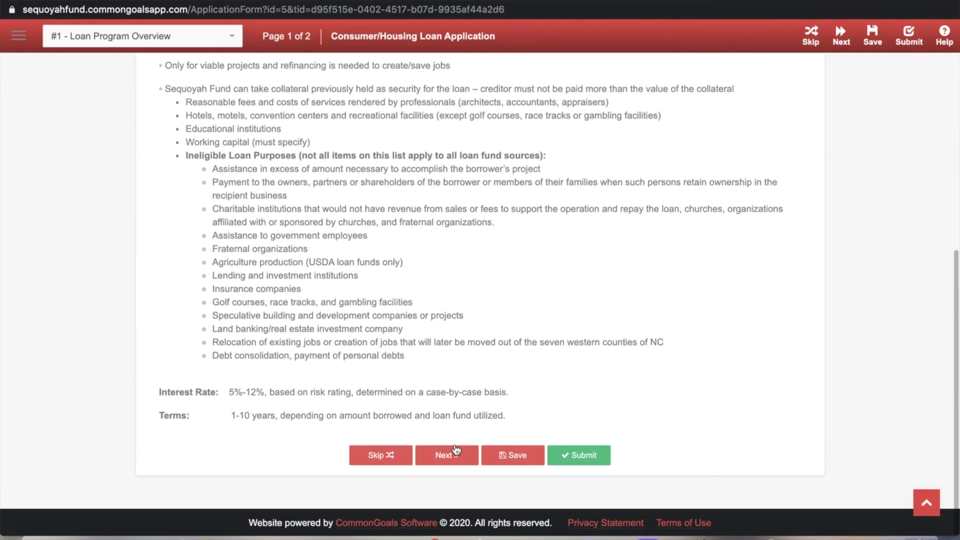
pyautogui.click(447, 455)
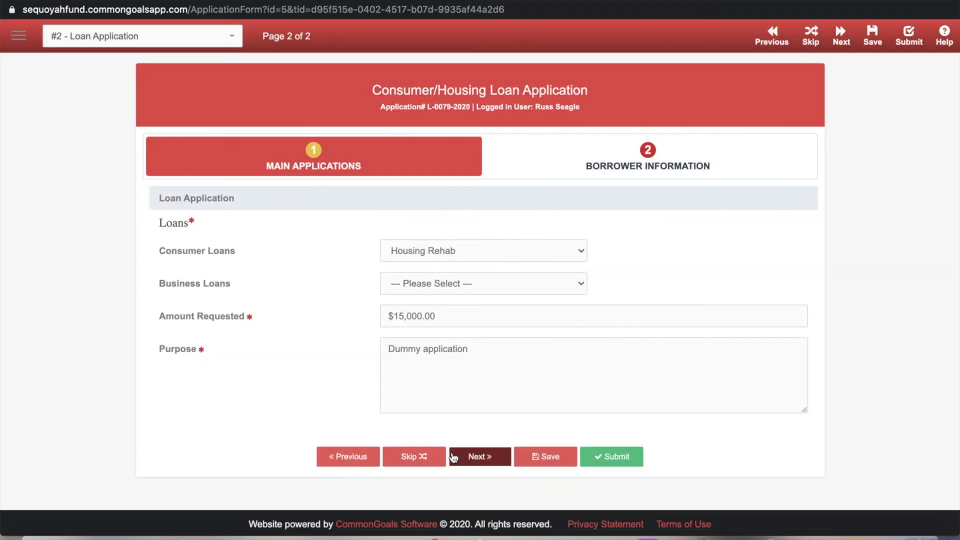
pyautogui.moveTo(609, 285)
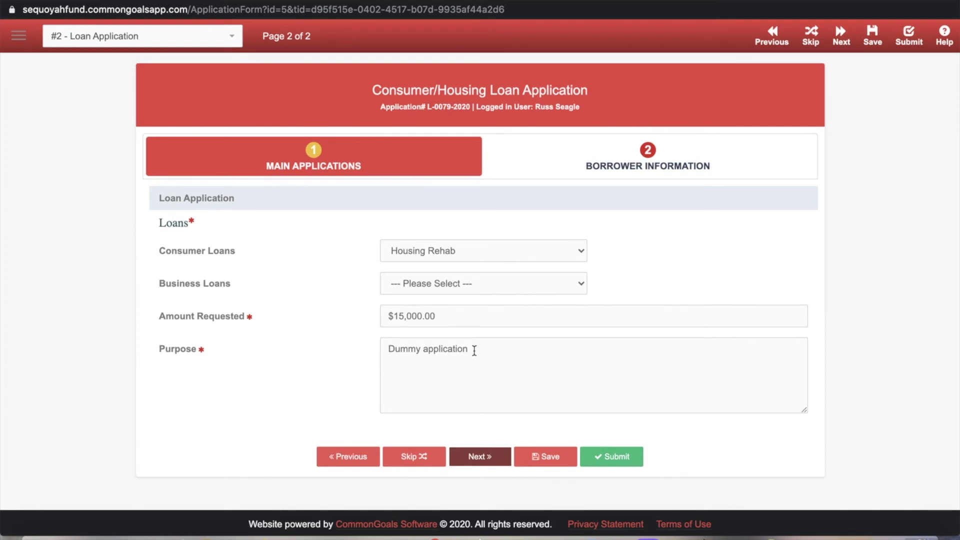
# Replace the loan's Purpose text with 'Bath remodel'.
pyautogui.doubleClick(427, 349)
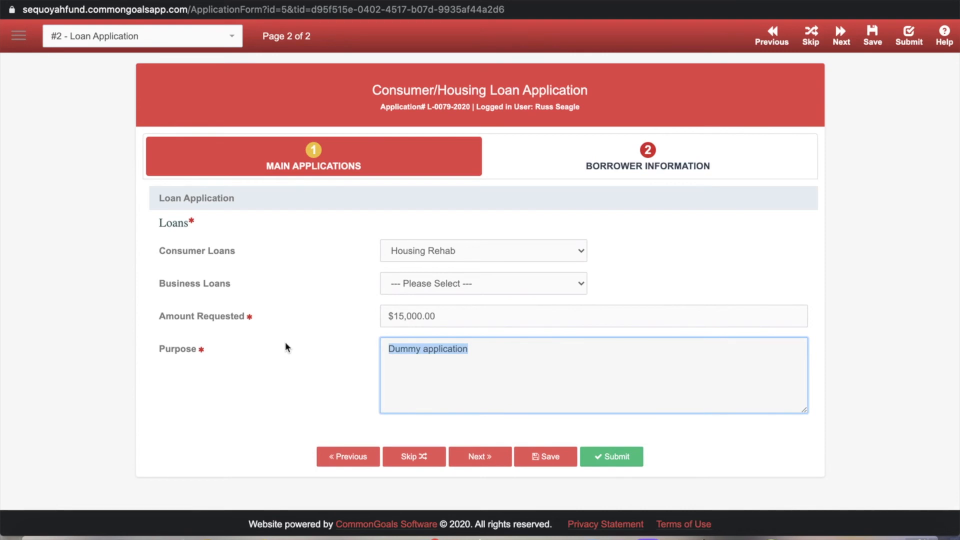
pyautogui.write('Bath')
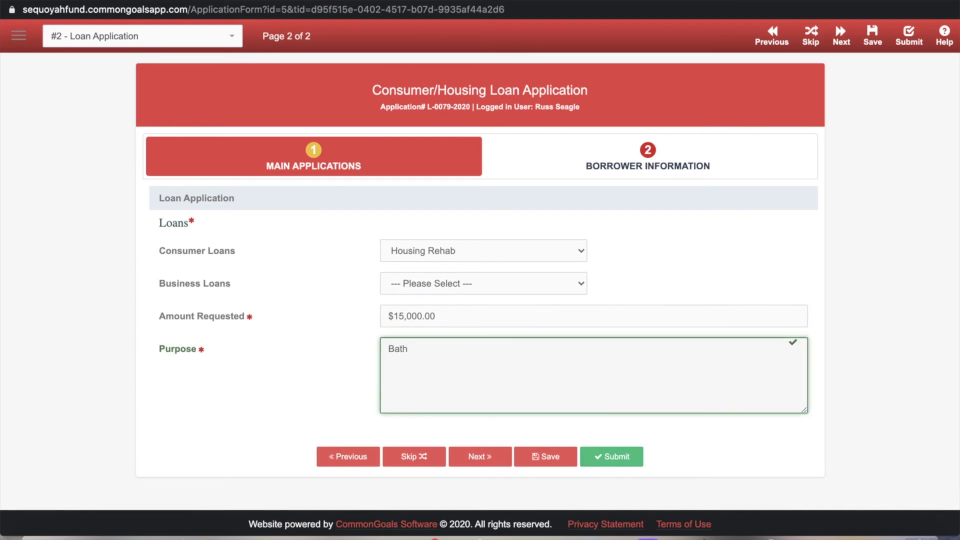
pyautogui.write('remodel')
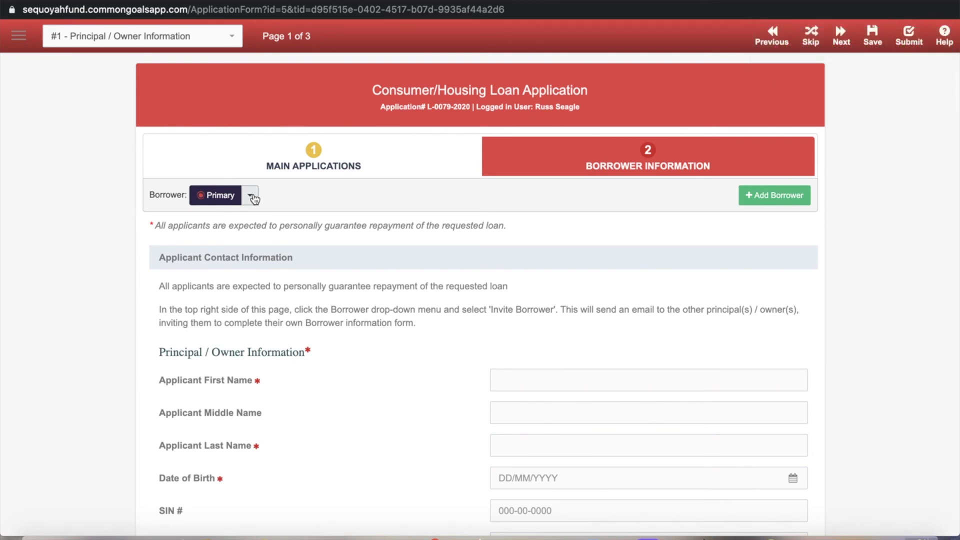
pyautogui.click(252, 195)
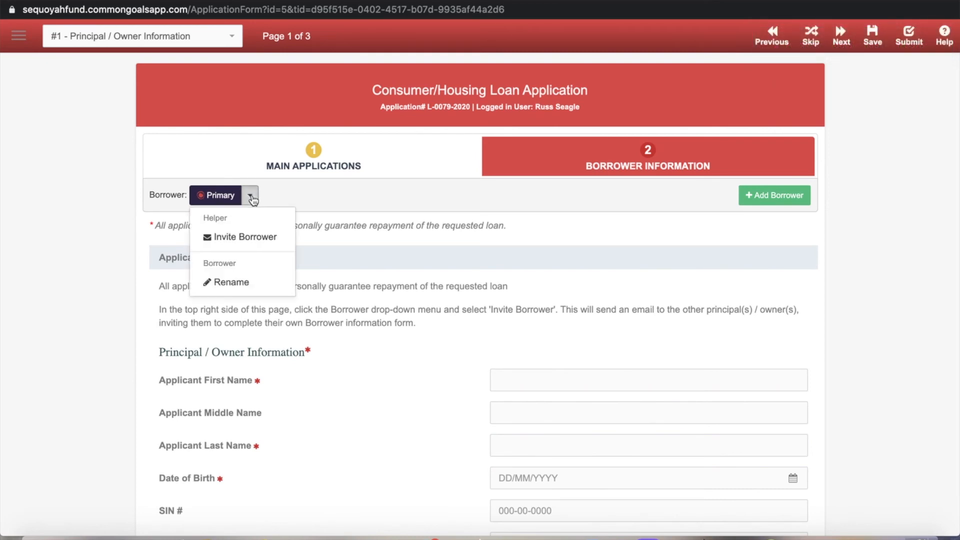
pyautogui.moveTo(244, 237)
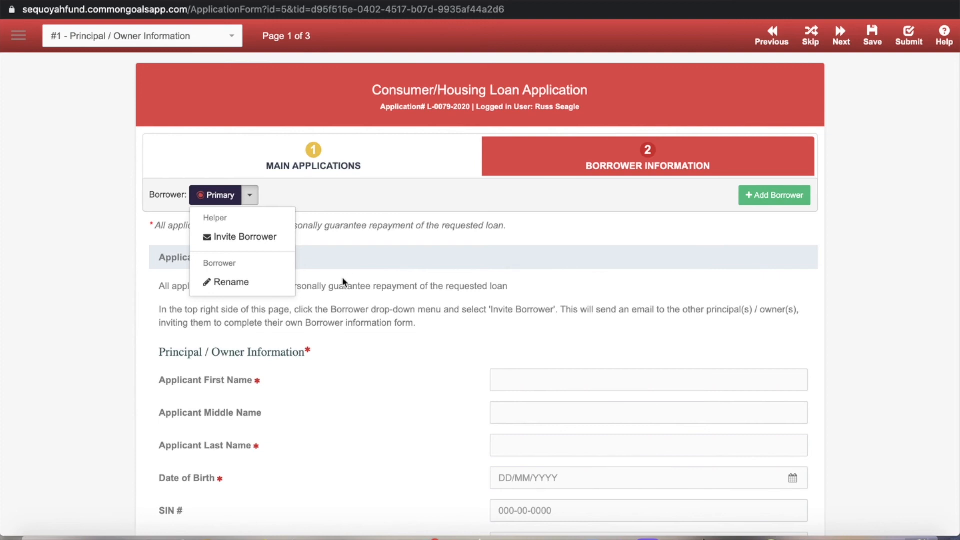
pyautogui.moveTo(317, 369)
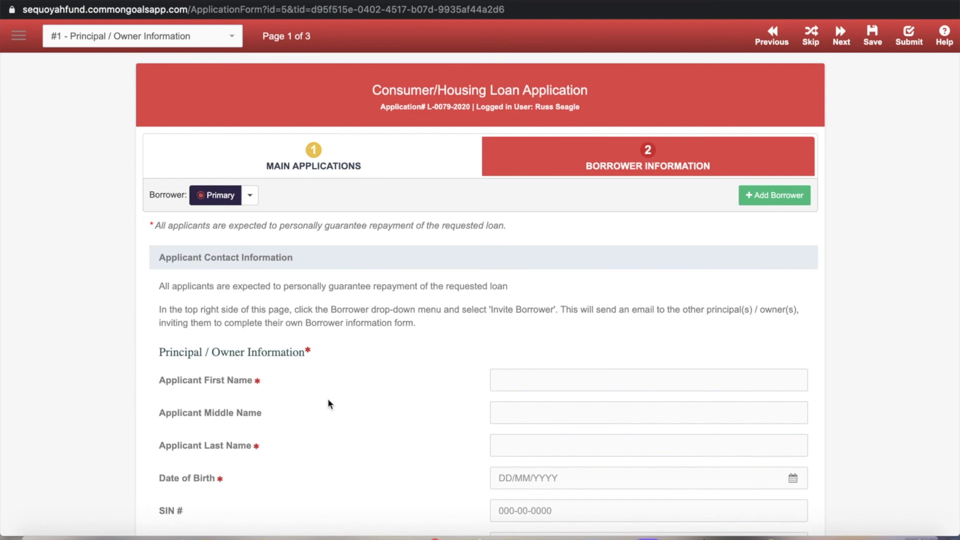
pyautogui.scroll(-3)
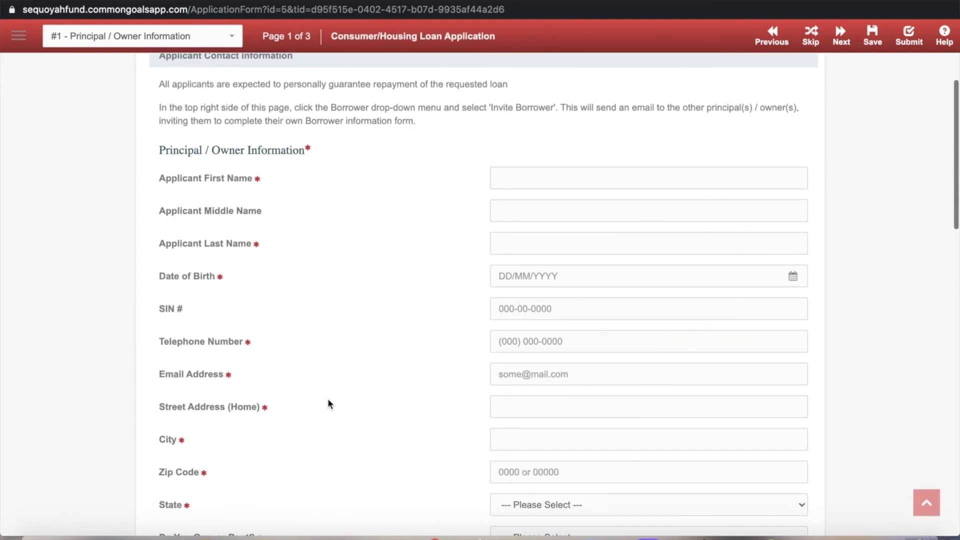
pyautogui.scroll(-3)
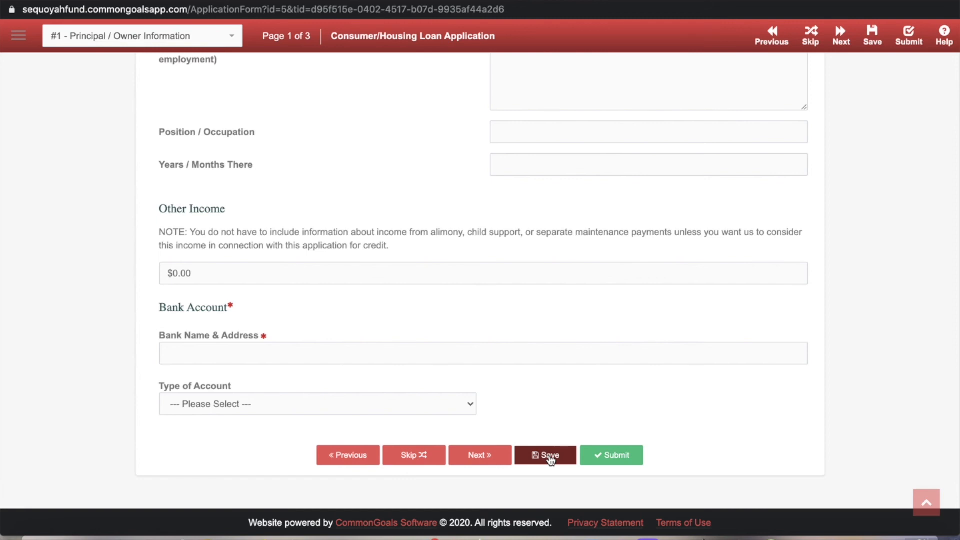
pyautogui.moveTo(610, 455)
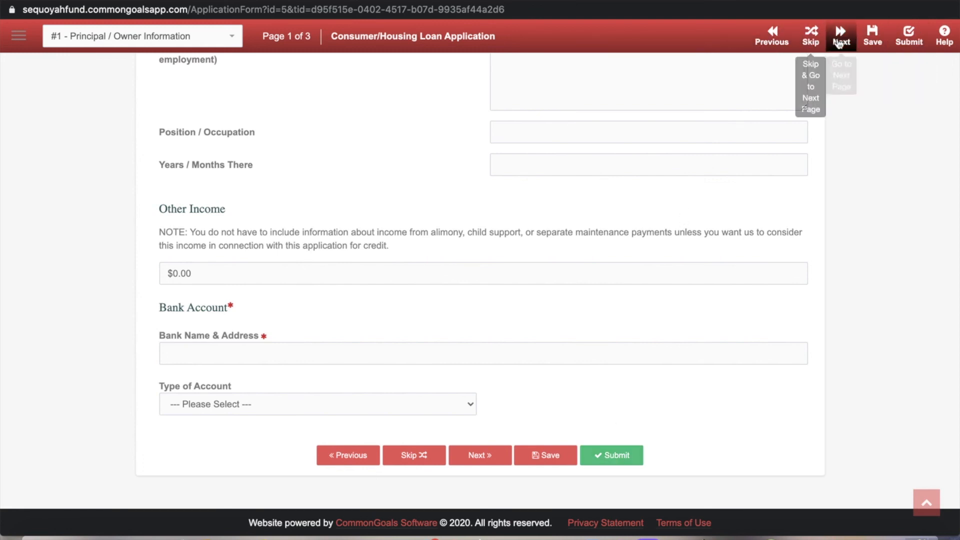
pyautogui.moveTo(872, 36)
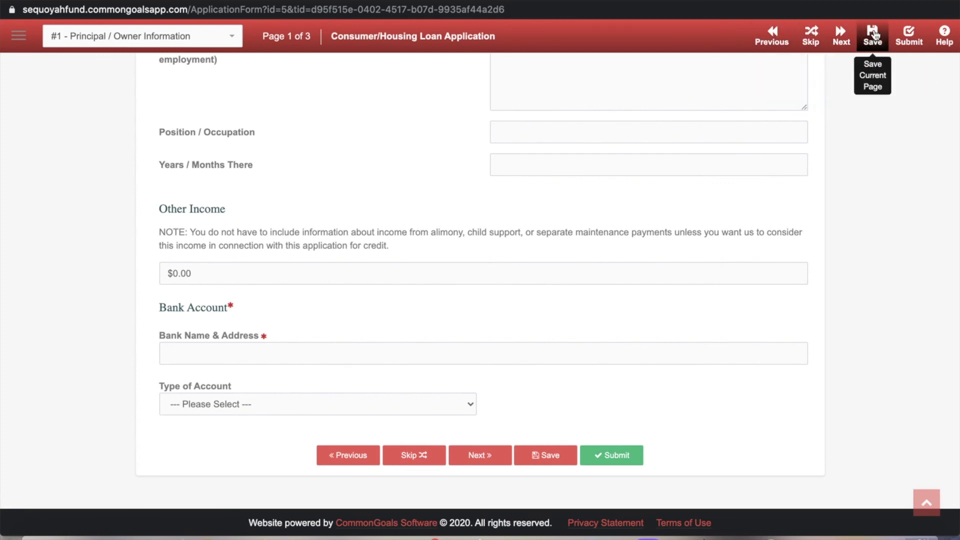
pyautogui.moveTo(650, 366)
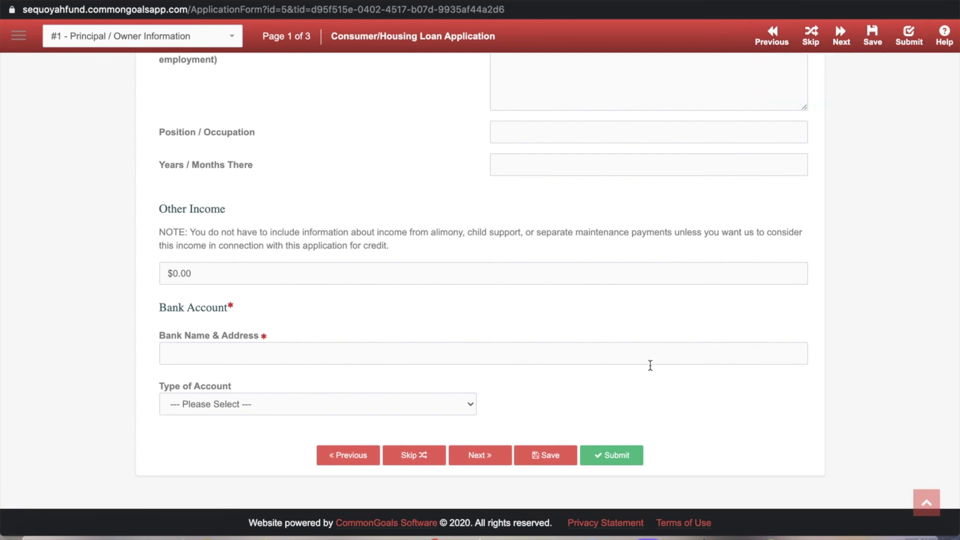
pyautogui.moveTo(621, 447)
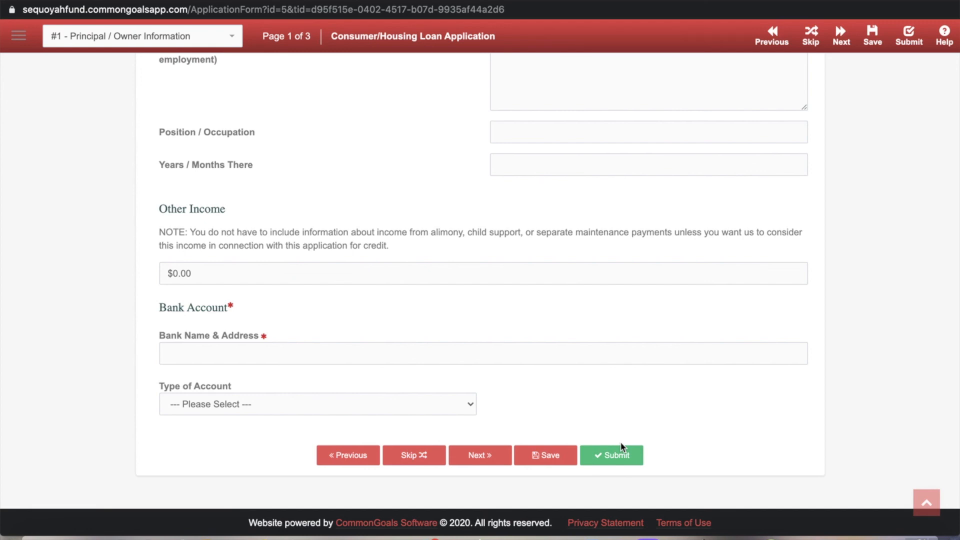
pyautogui.moveTo(622, 446)
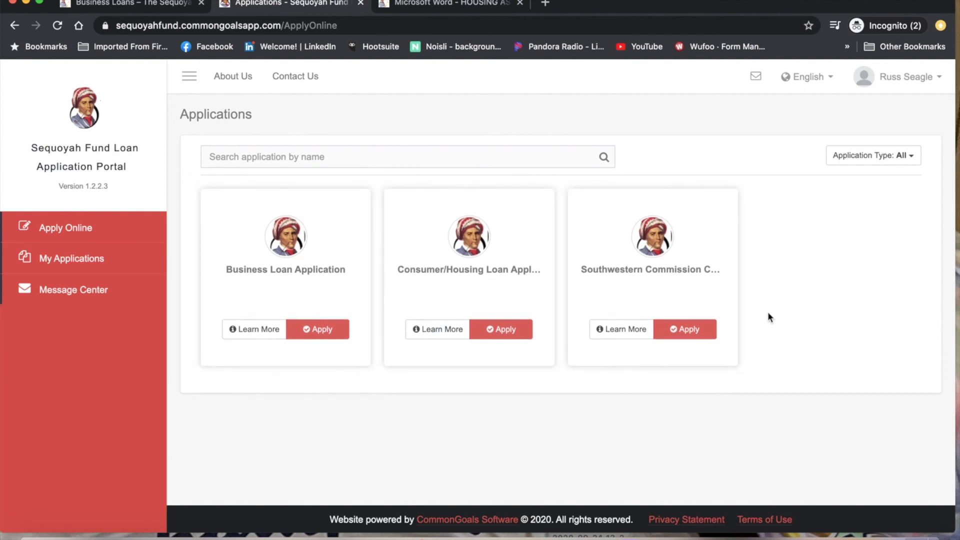
pyautogui.moveTo(728, 323)
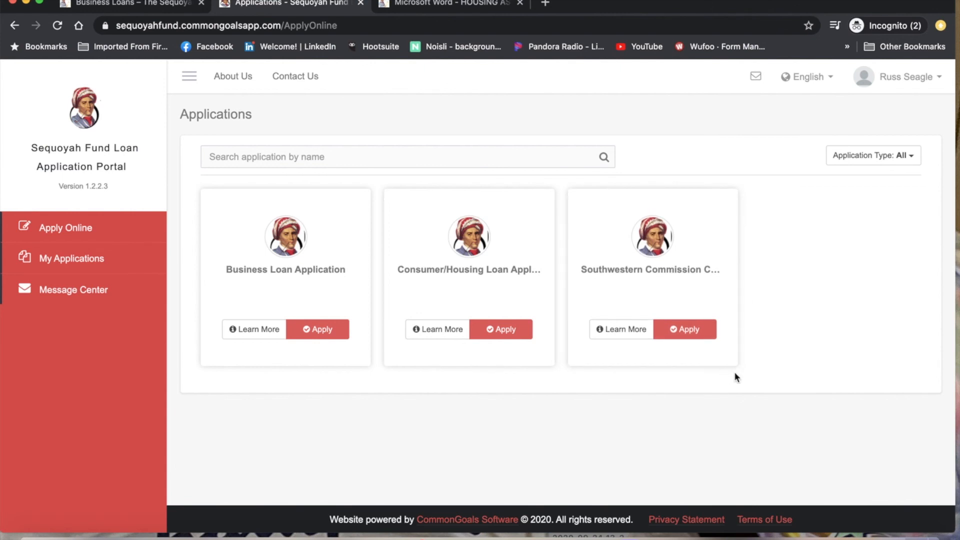
pyautogui.moveTo(743, 373)
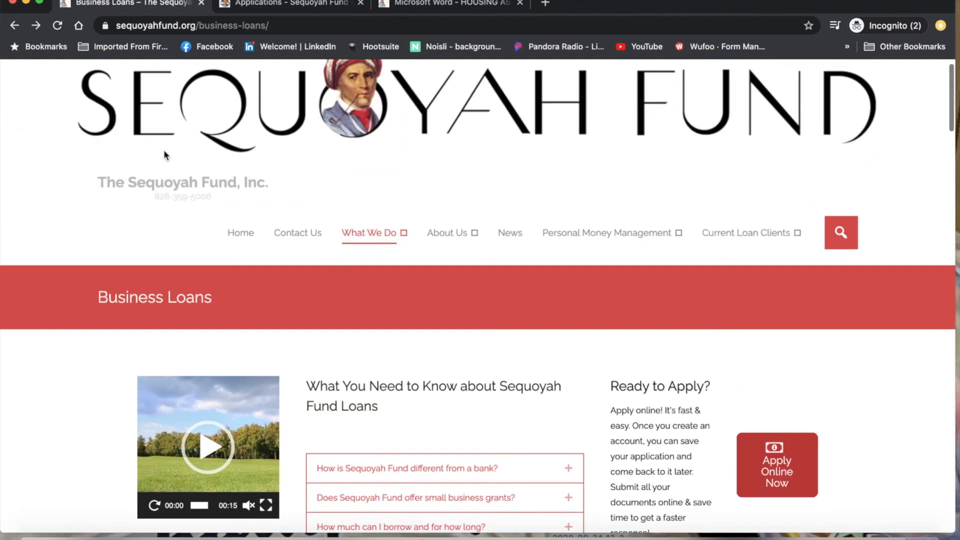
# Scroll the Sequoyah Fund Business Loans page.
pyautogui.scroll(-3)
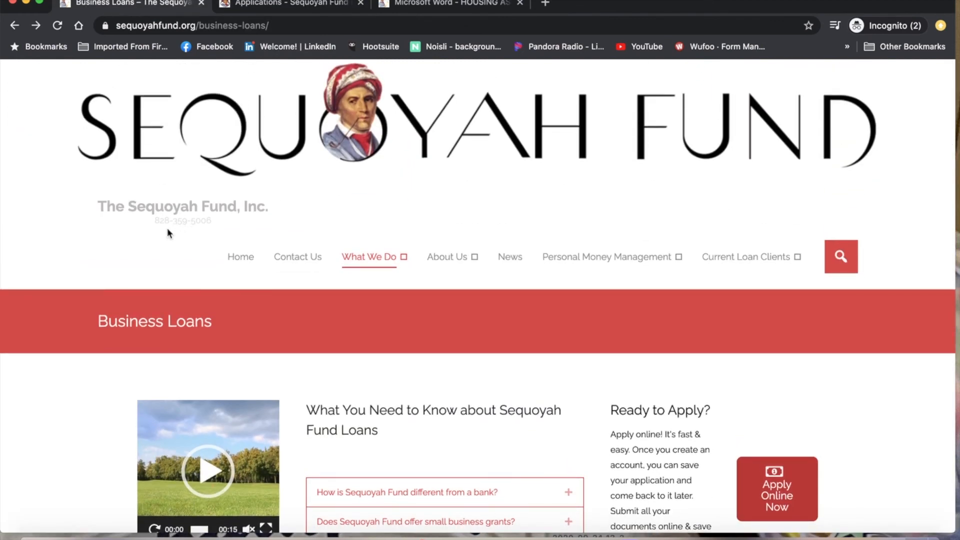